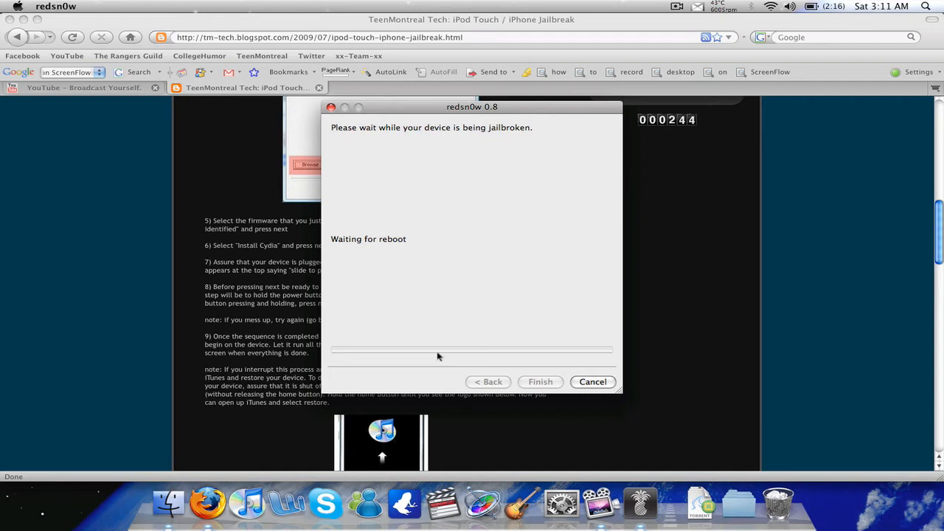
{"action": "mouse_move", "coordinate": [70, 287]}
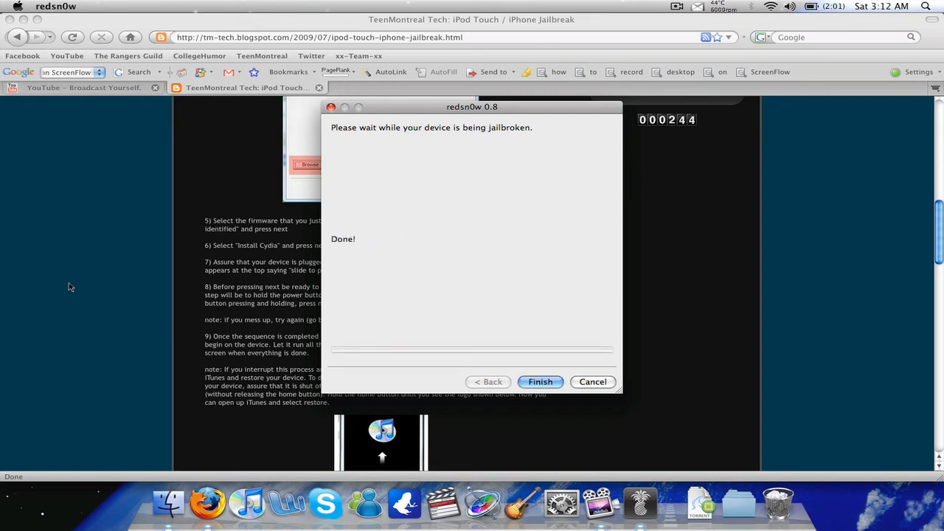
{"action": "mouse_move", "coordinate": [363, 256]}
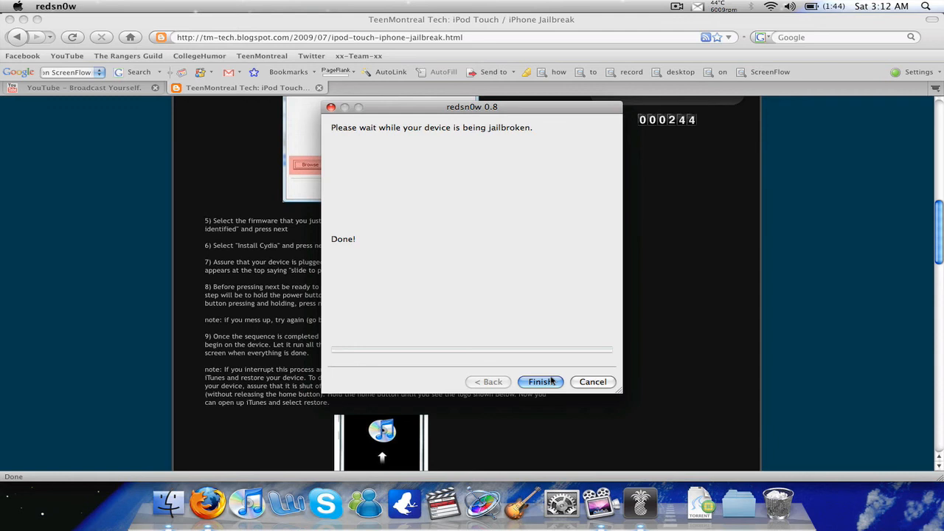
Once redsn0w reports Done!, finish and close the jailbreak window to reveal the desktop
{"action": "left_click", "coordinate": [541, 382]}
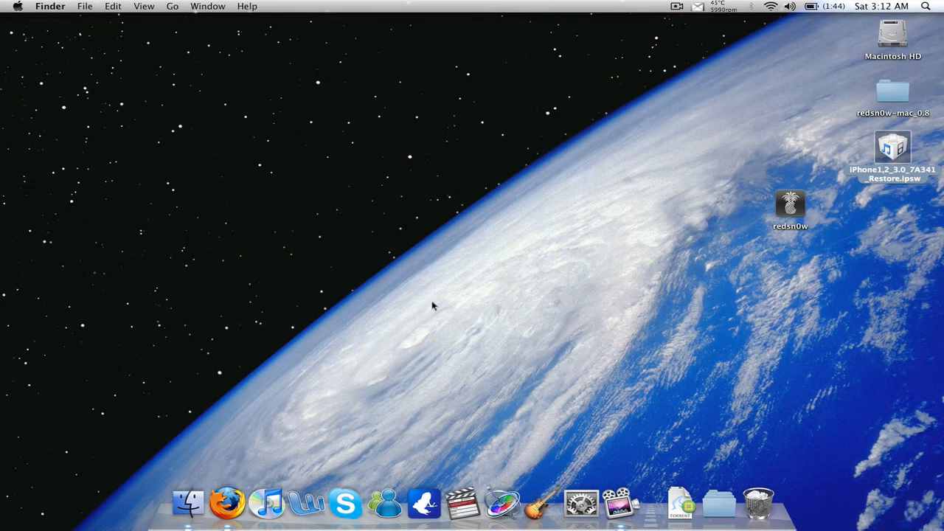
{"action": "mouse_move", "coordinate": [191, 336]}
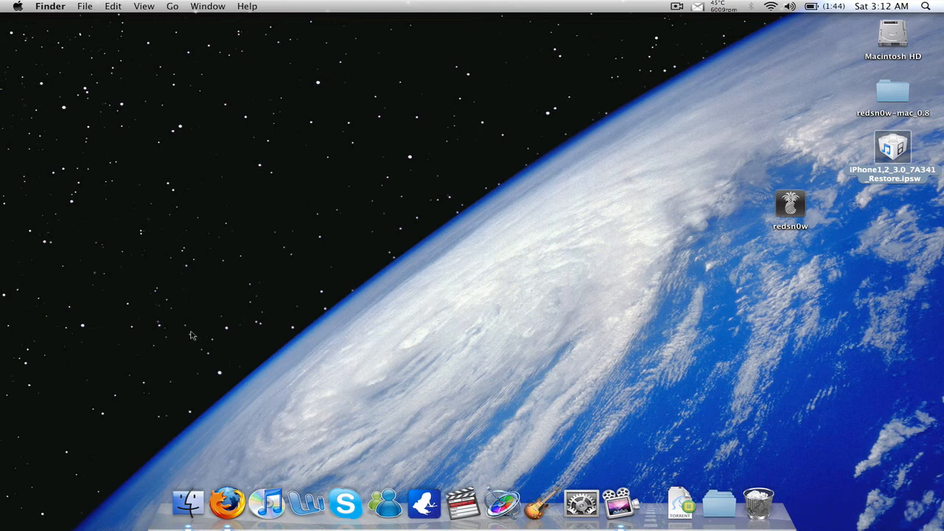